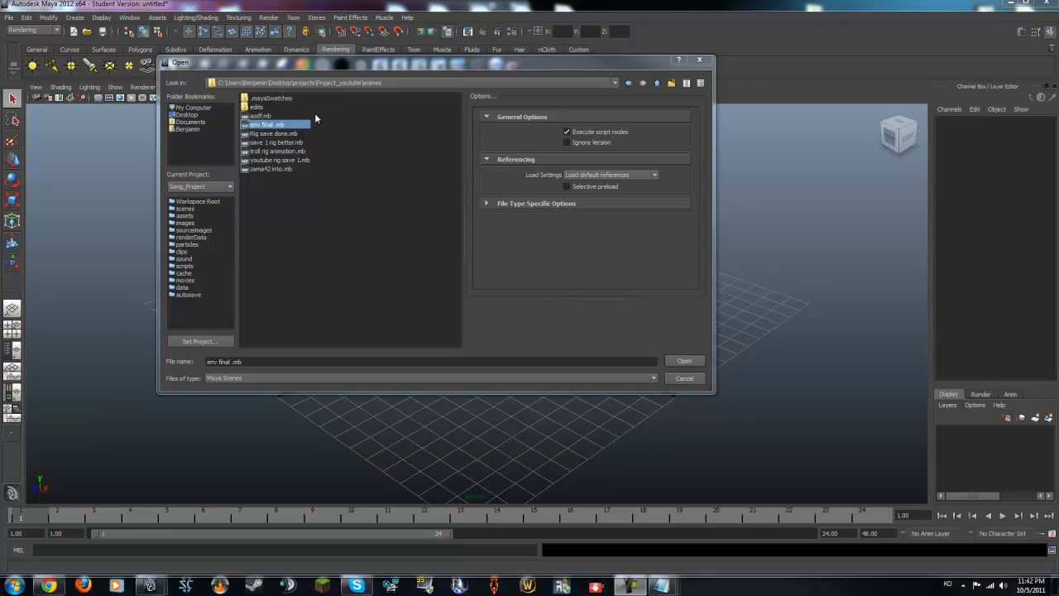
pyautogui.moveTo(340, 103)
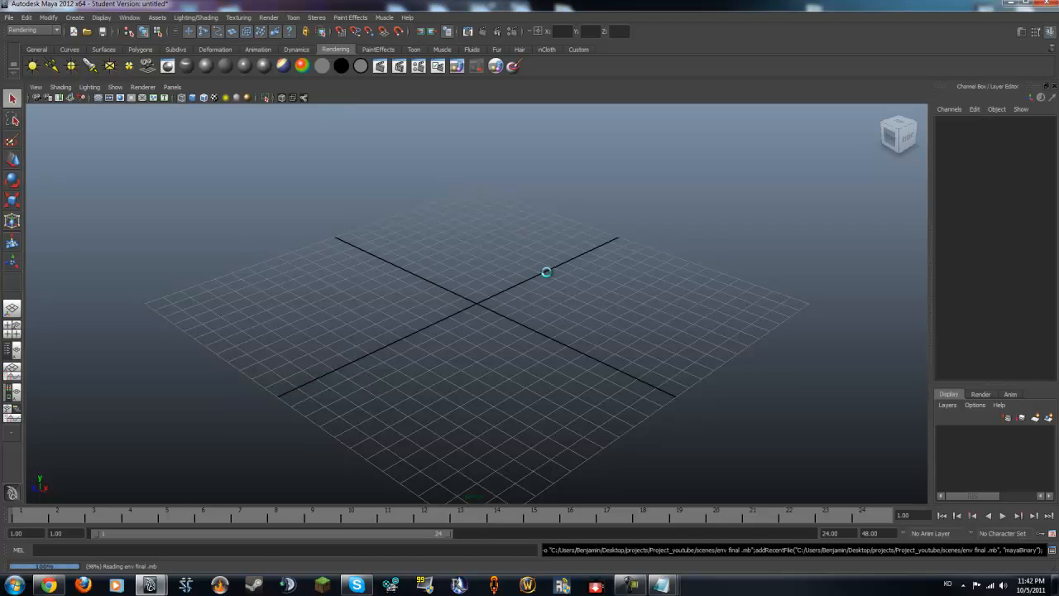
pyautogui.moveTo(599, 240)
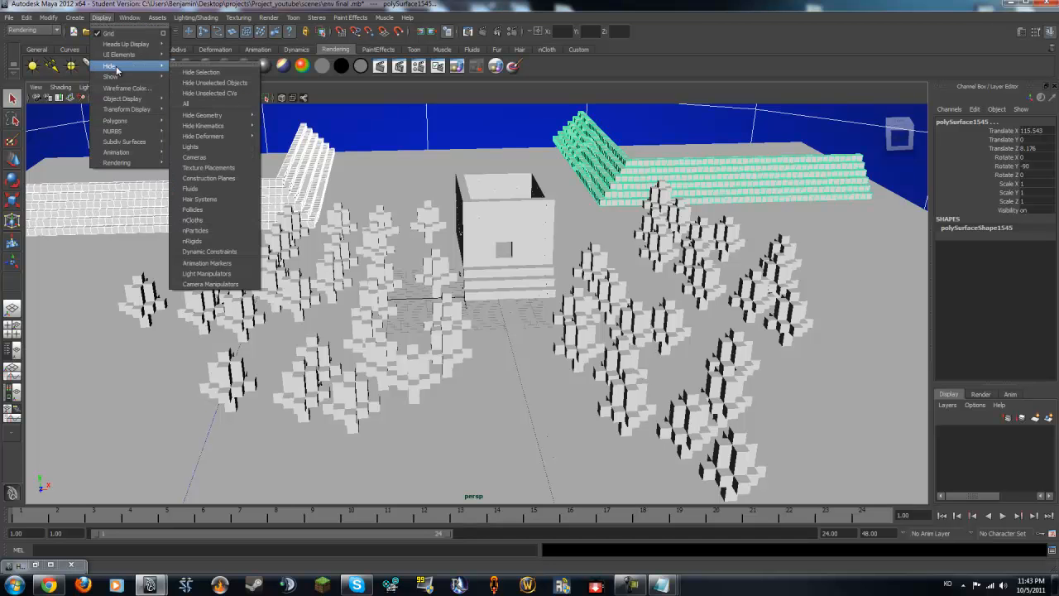
# Hide scene elements and pan the view across the house and trees
pyautogui.click(202, 115)
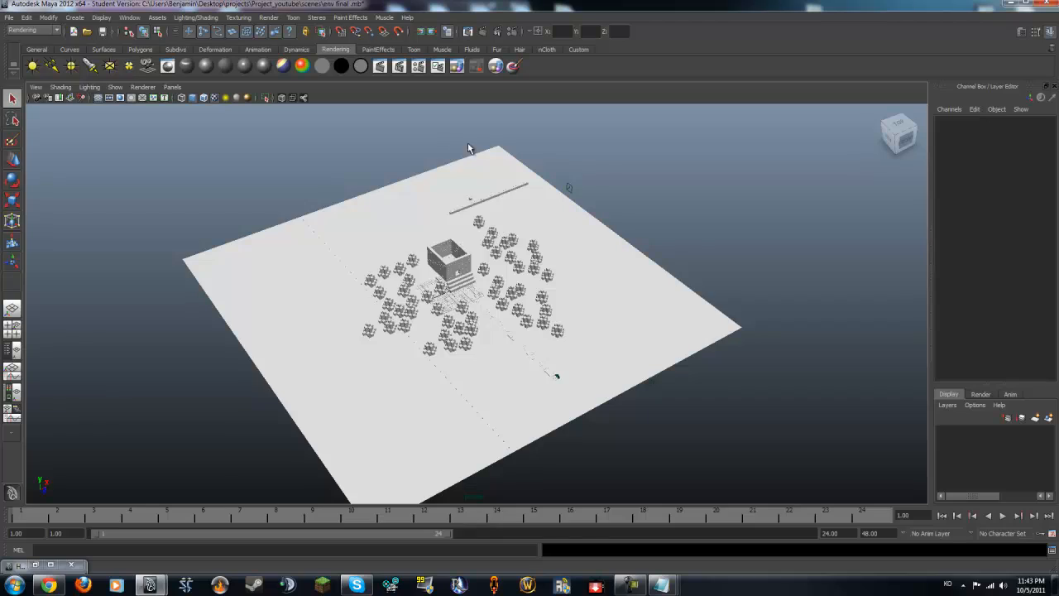
pyautogui.click(455, 269)
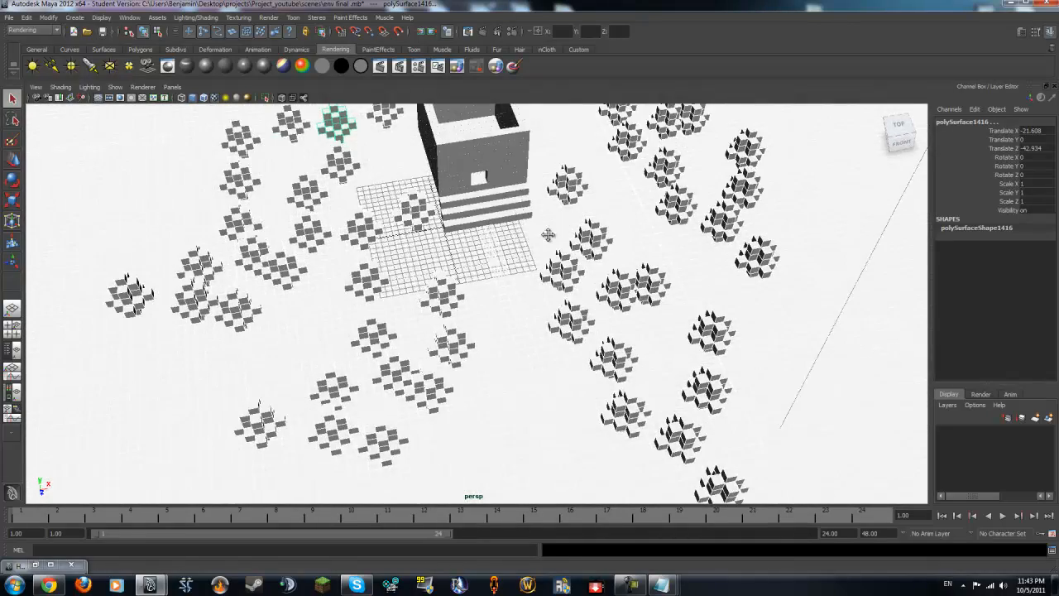
pyautogui.moveTo(548, 234); pyautogui.dragTo(666, 283)
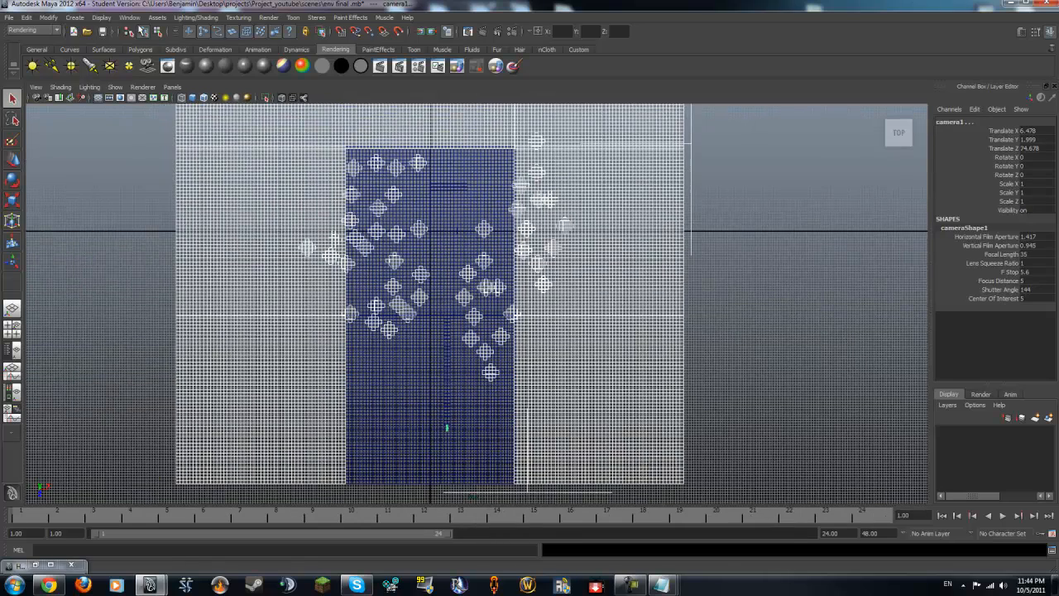
# Orbit the perspective camera until the house, its steps and the road are visible
pyautogui.click(101, 18)
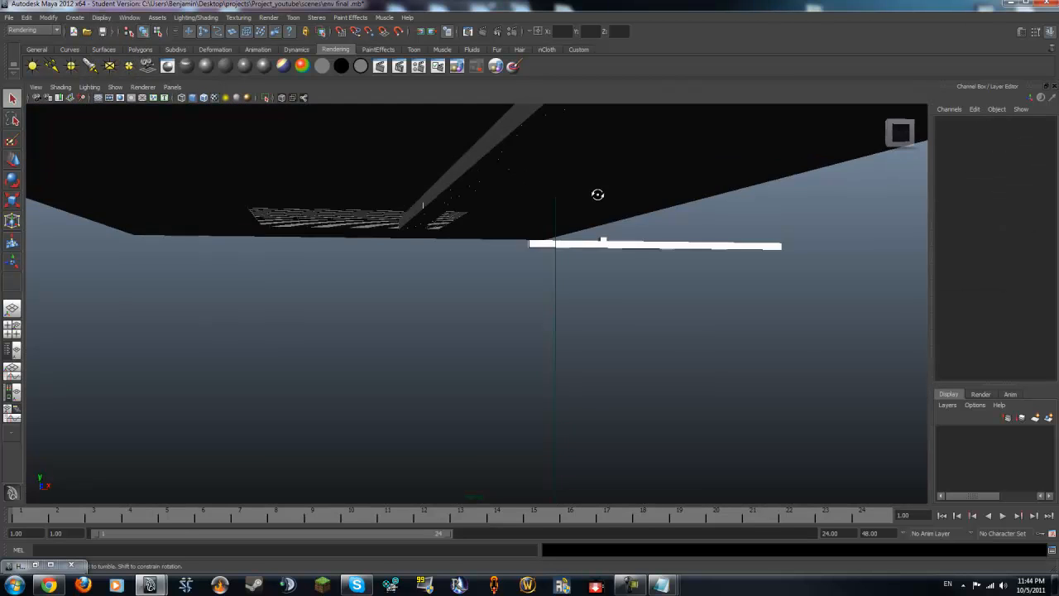
pyautogui.moveTo(598, 195); pyautogui.dragTo(638, 260)
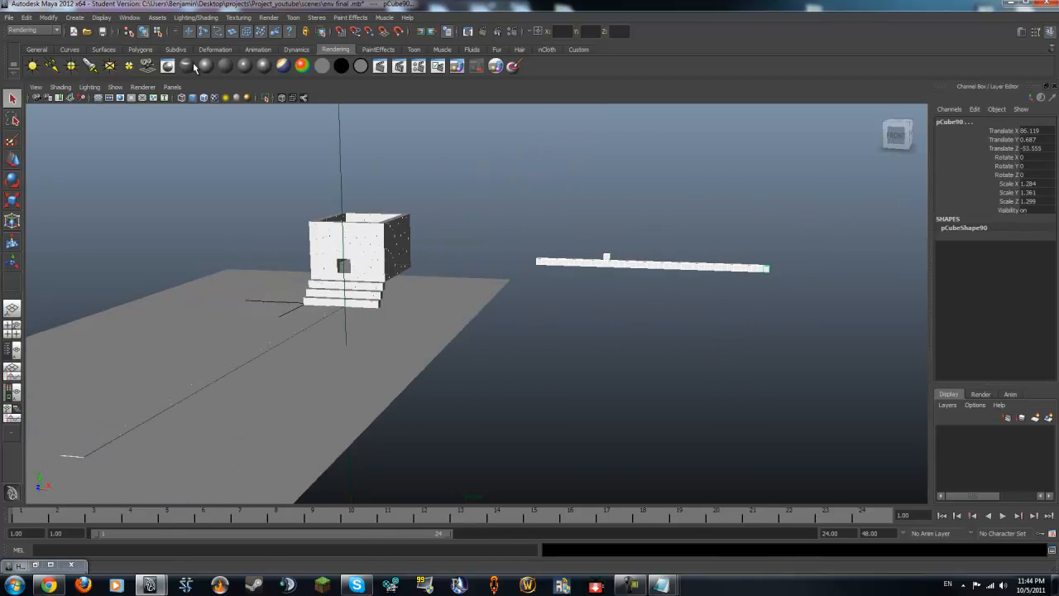
pyautogui.click(108, 18)
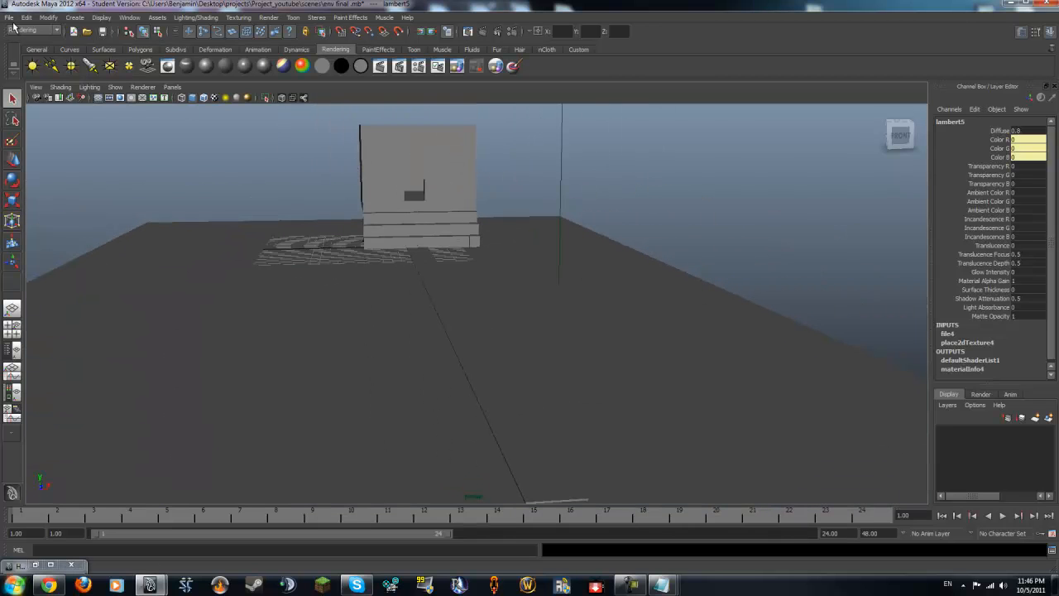
# Import 'youtube rig save 1.mb' from the scenes folder via File > Import
pyautogui.click(9, 17)
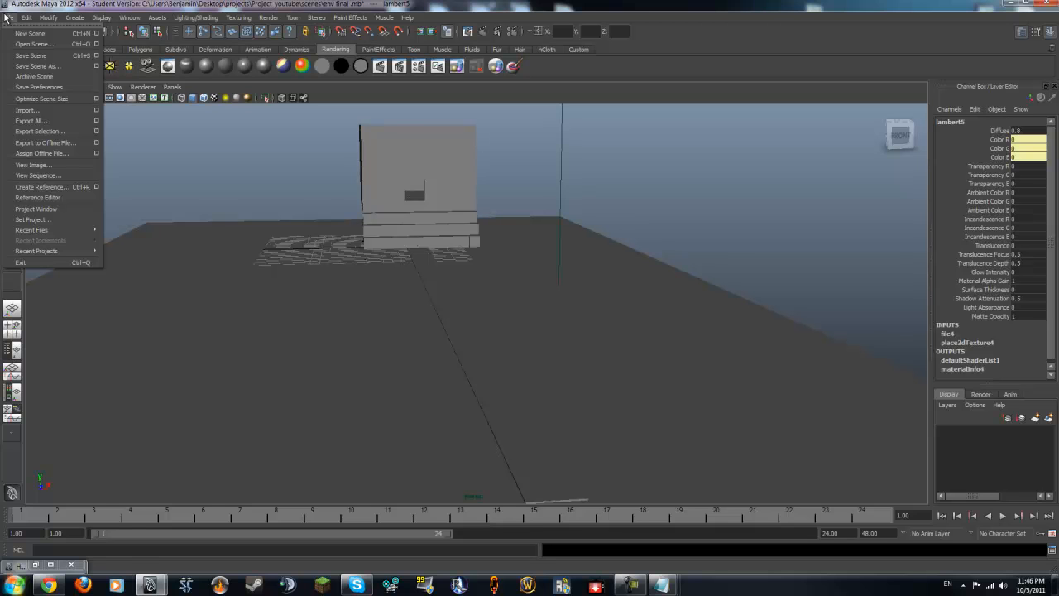
pyautogui.moveTo(25, 109)
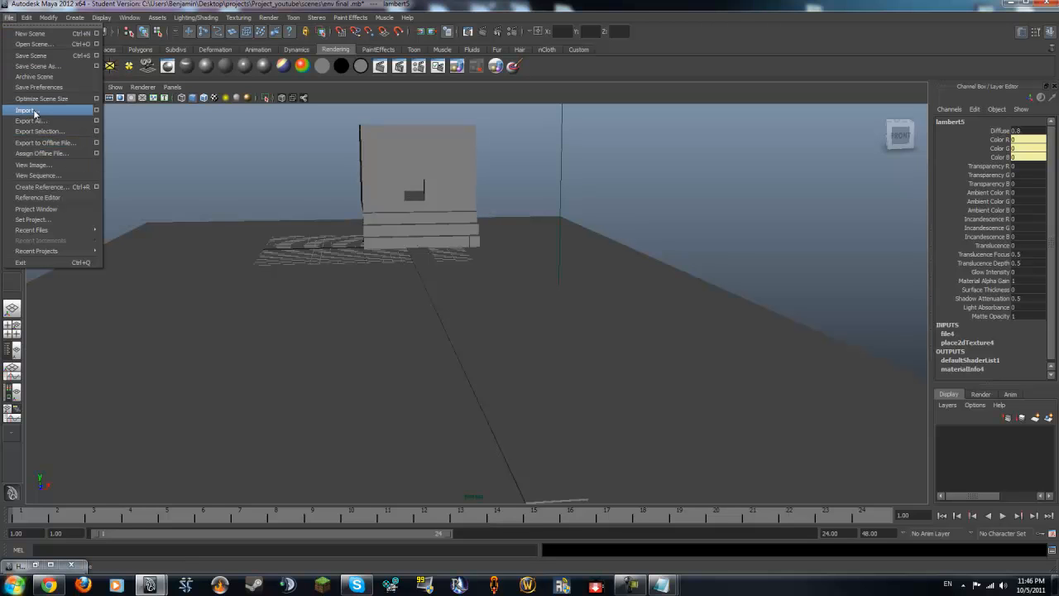
pyautogui.click(24, 108)
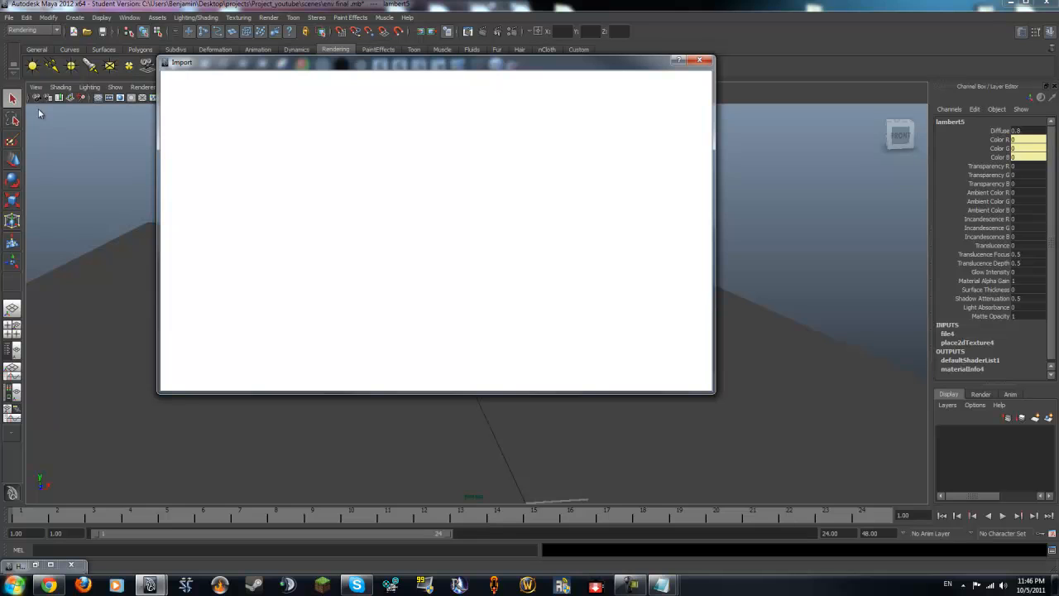
pyautogui.moveTo(245, 89)
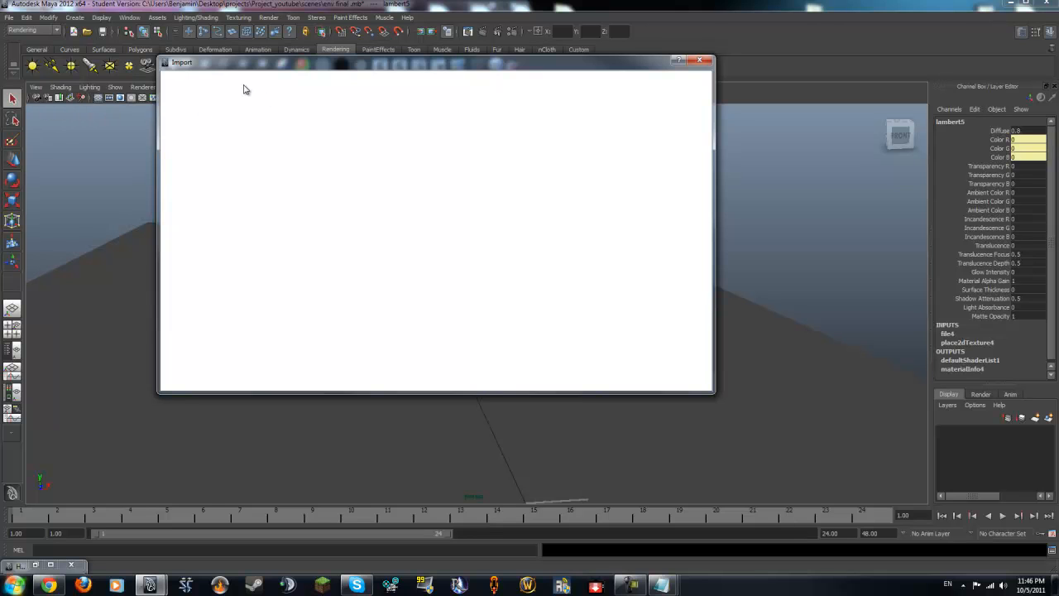
pyautogui.moveTo(218, 61)
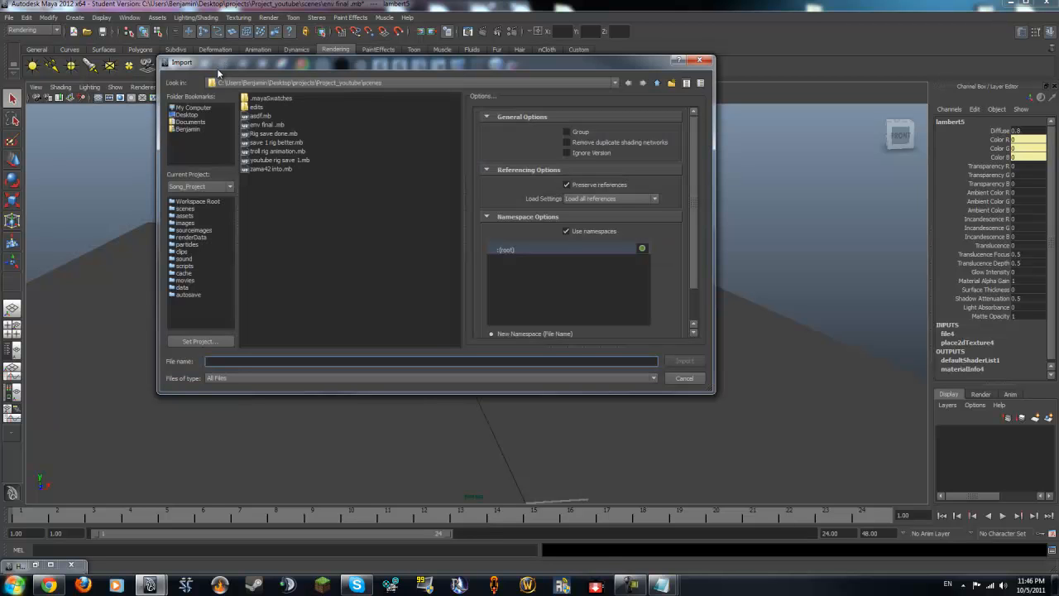
pyautogui.click(276, 152)
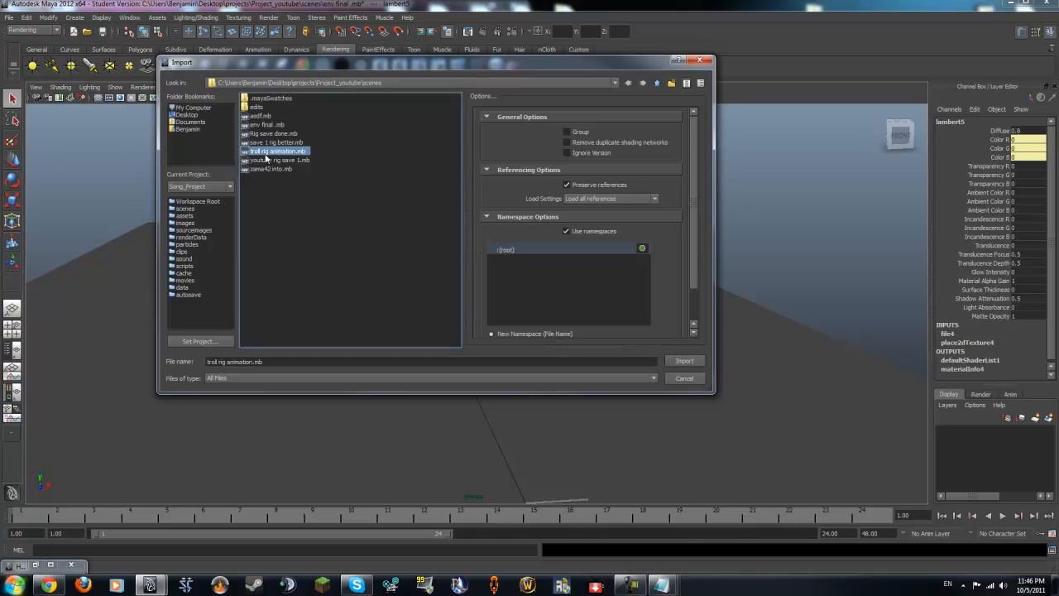
pyautogui.click(277, 160)
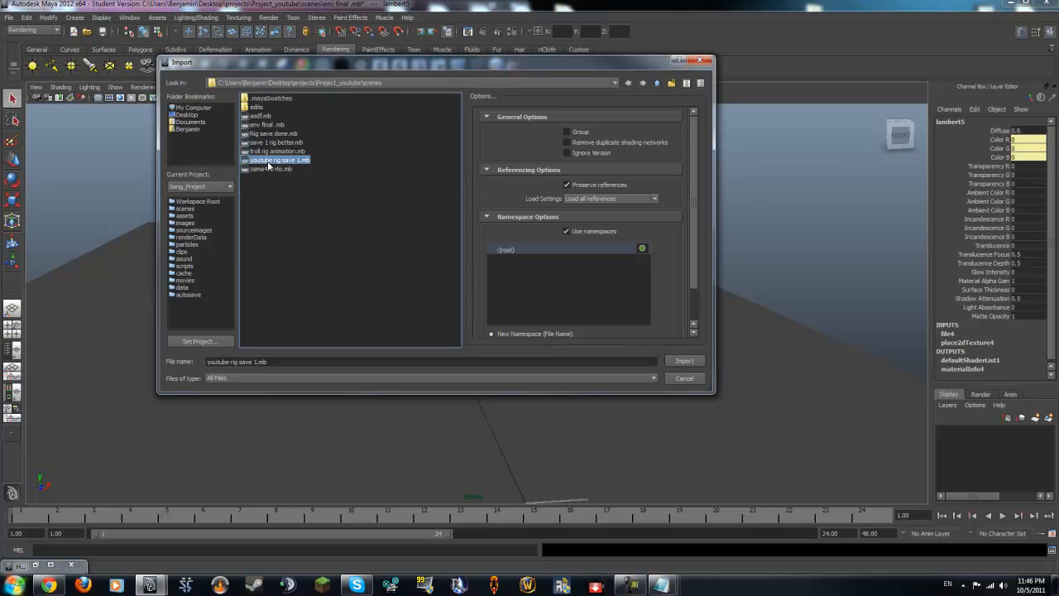
pyautogui.click(684, 360)
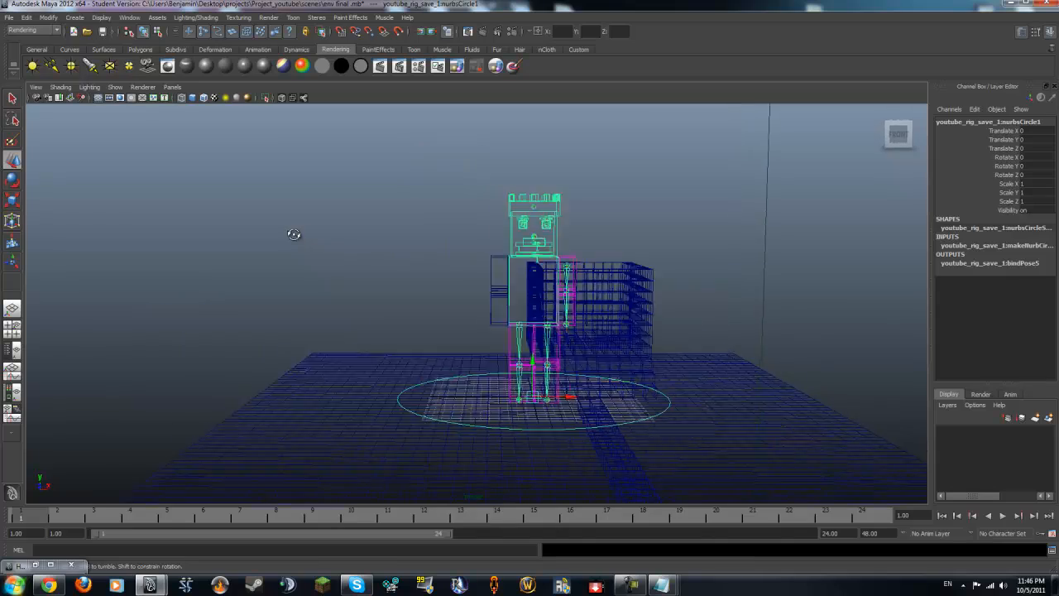
# Orbit to the character's front, then test-move arm joint29 and put it back
pyautogui.moveTo(294, 234); pyautogui.dragTo(330, 192)
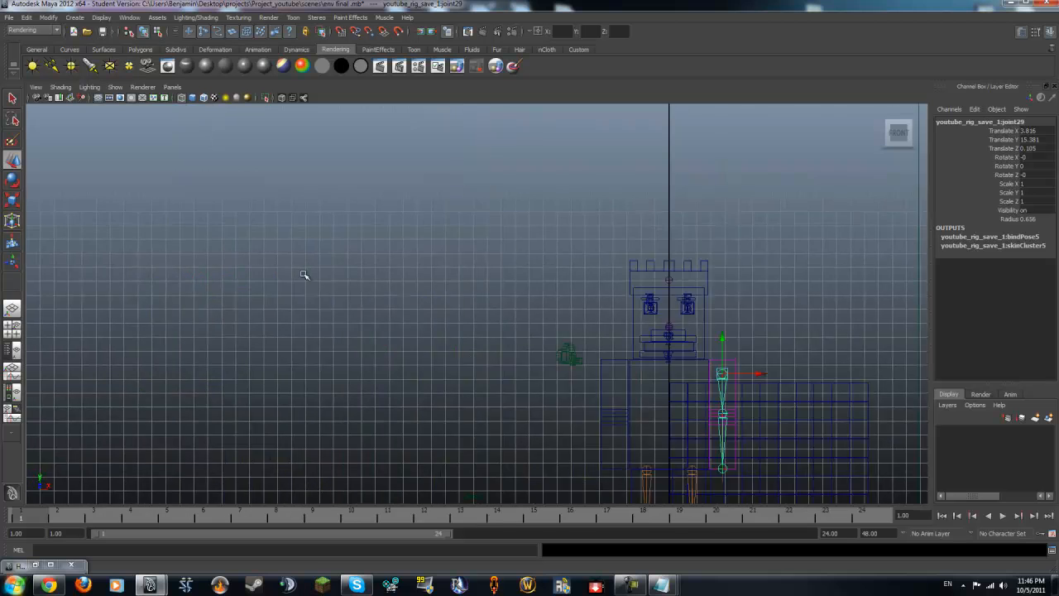
pyautogui.press('space')
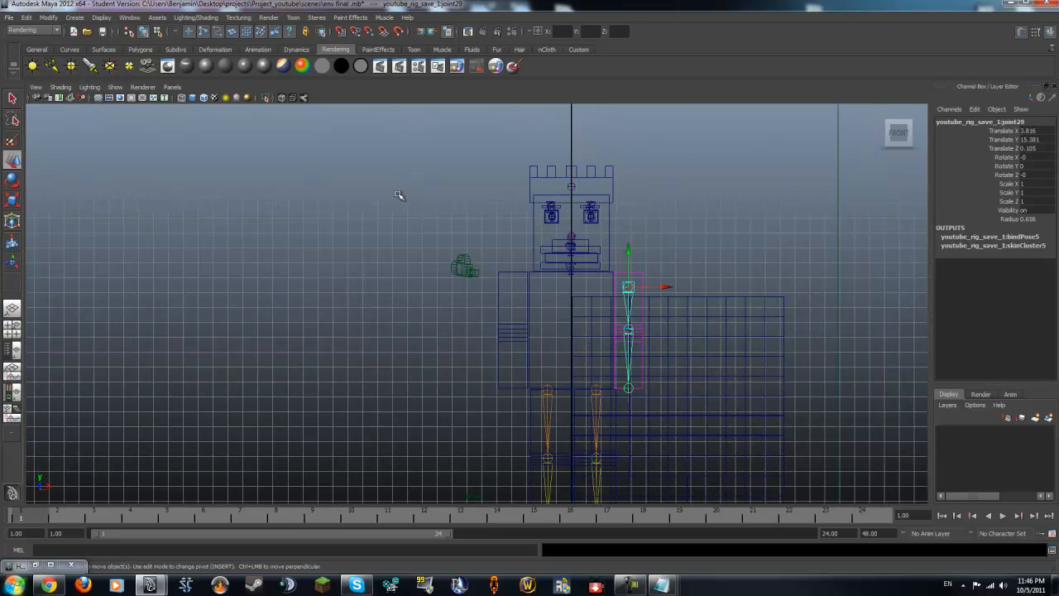
pyautogui.click(628, 287)
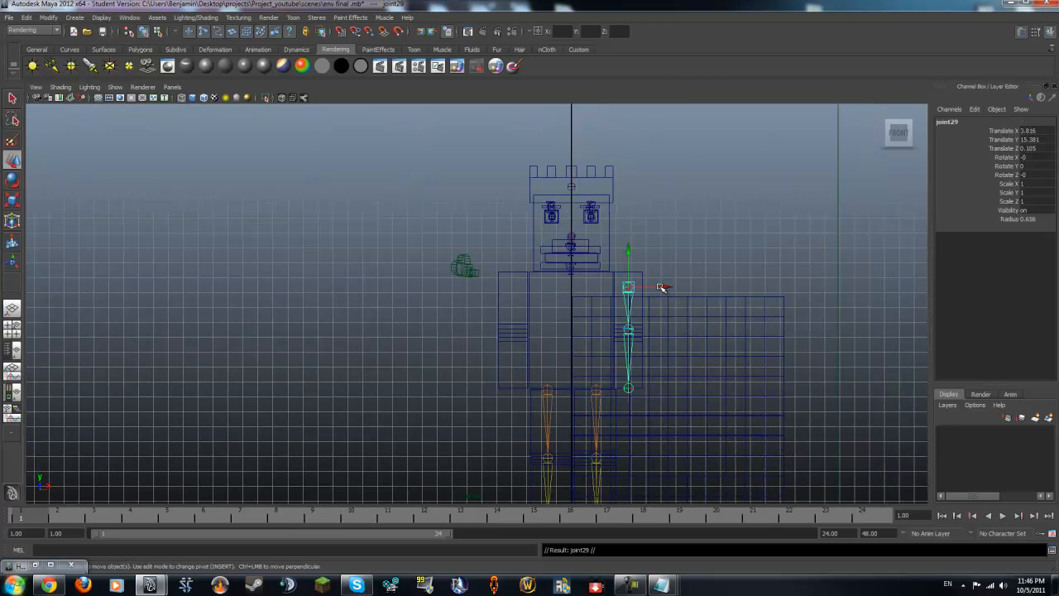
pyautogui.moveTo(662, 287); pyautogui.dragTo(534, 284)
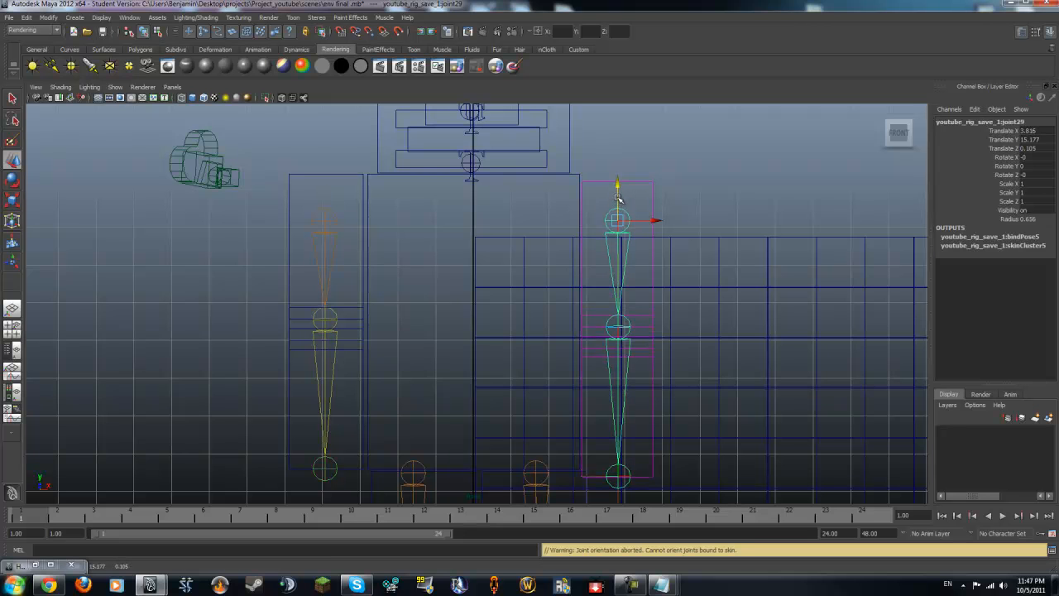
pyautogui.moveTo(619, 219); pyautogui.dragTo(619, 250)
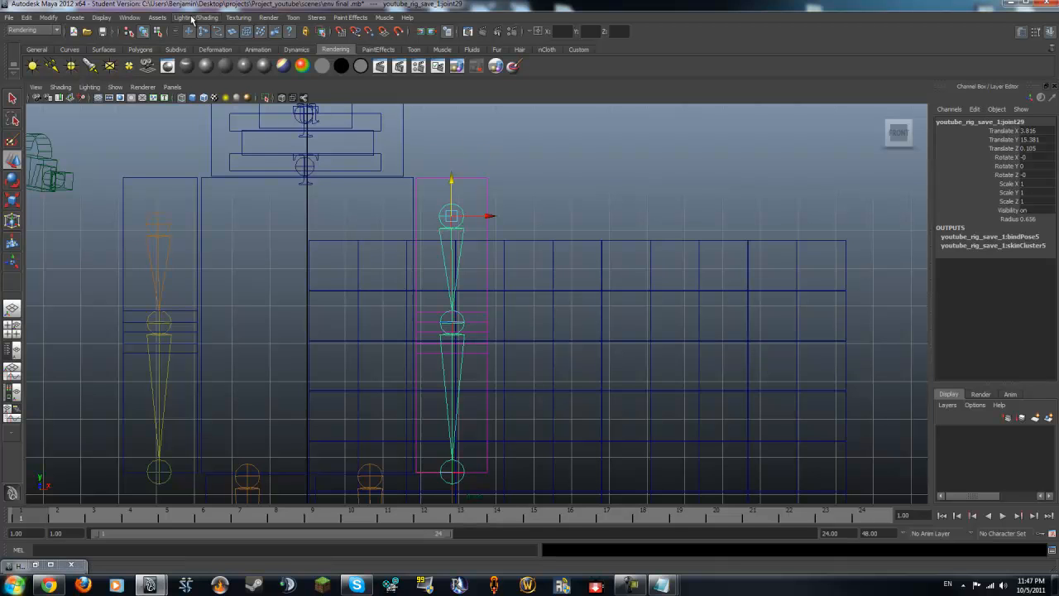
# Switch to the Animation shelf and start the IK Handle Tool on the arm chain
pyautogui.click(33, 31)
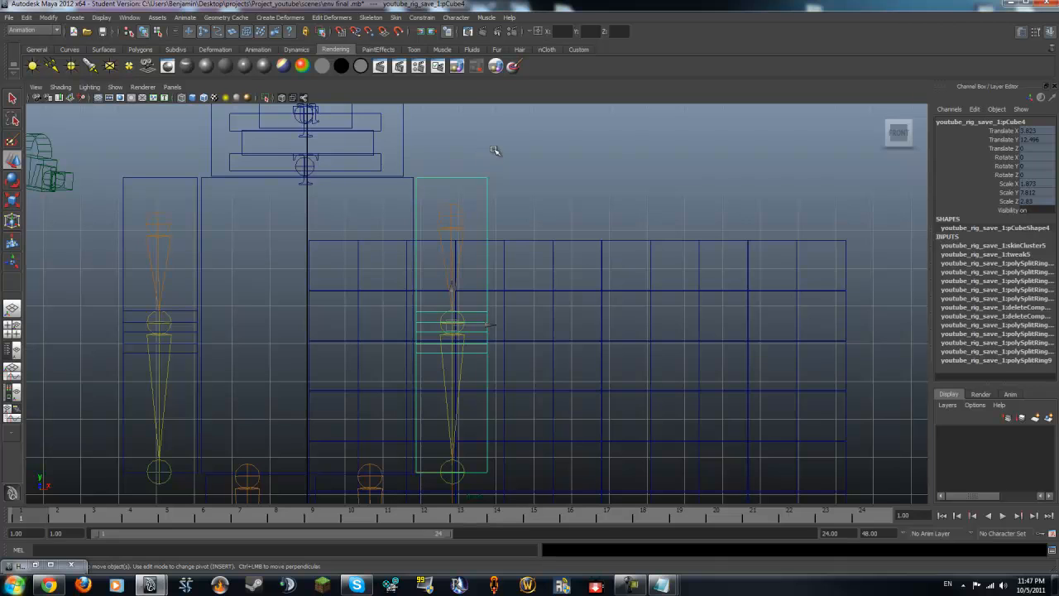
pyautogui.click(400, 17)
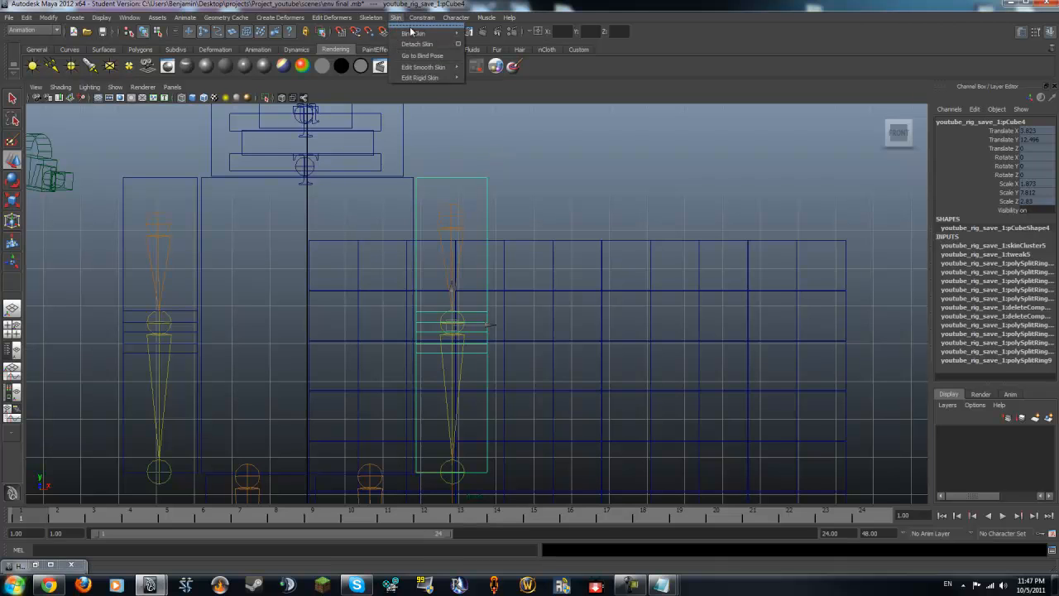
pyautogui.moveTo(422, 33)
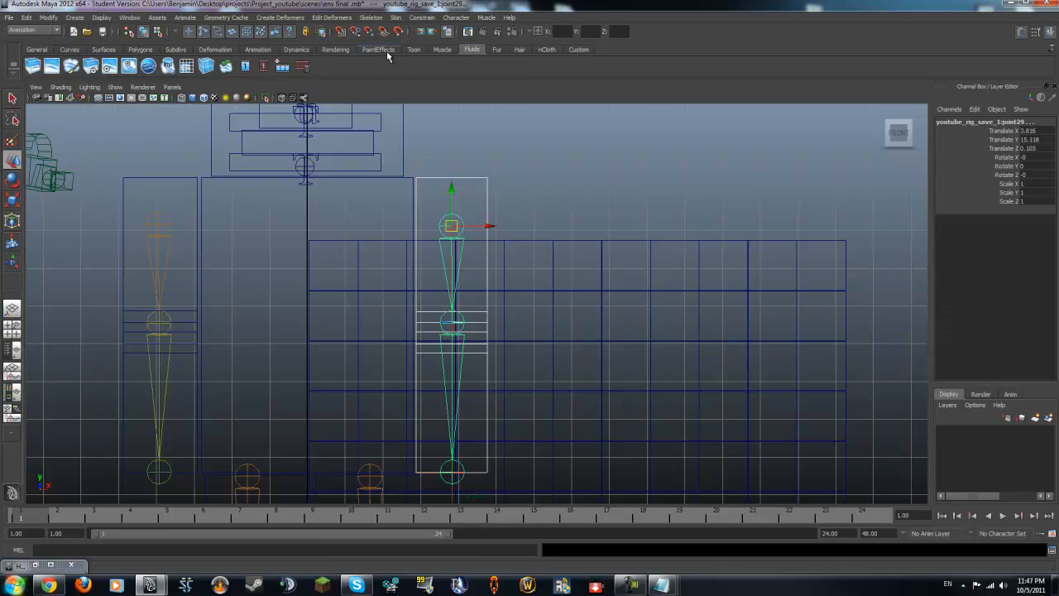
pyautogui.click(380, 50)
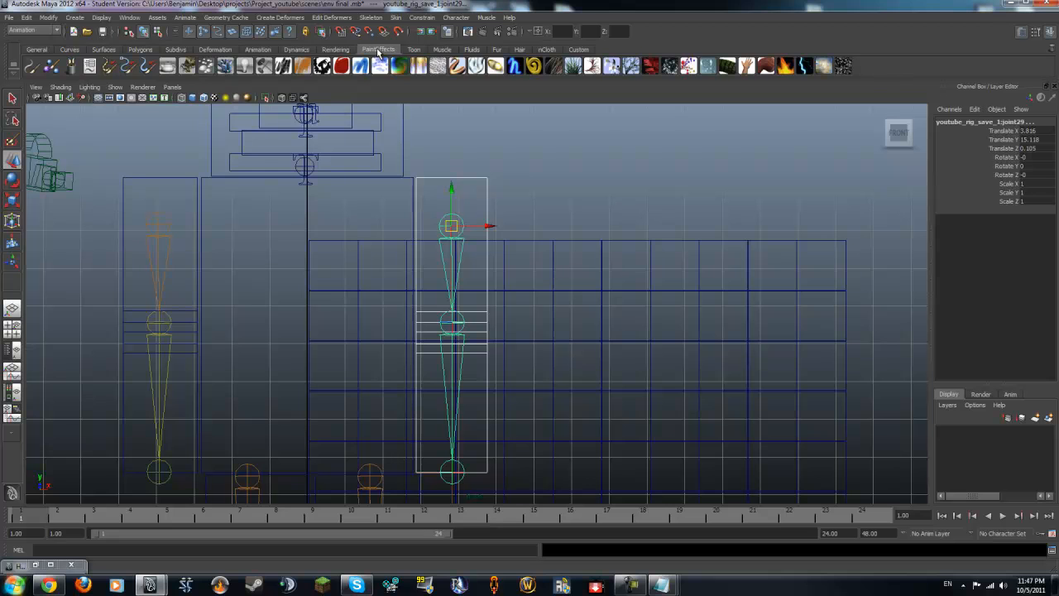
pyautogui.click(442, 50)
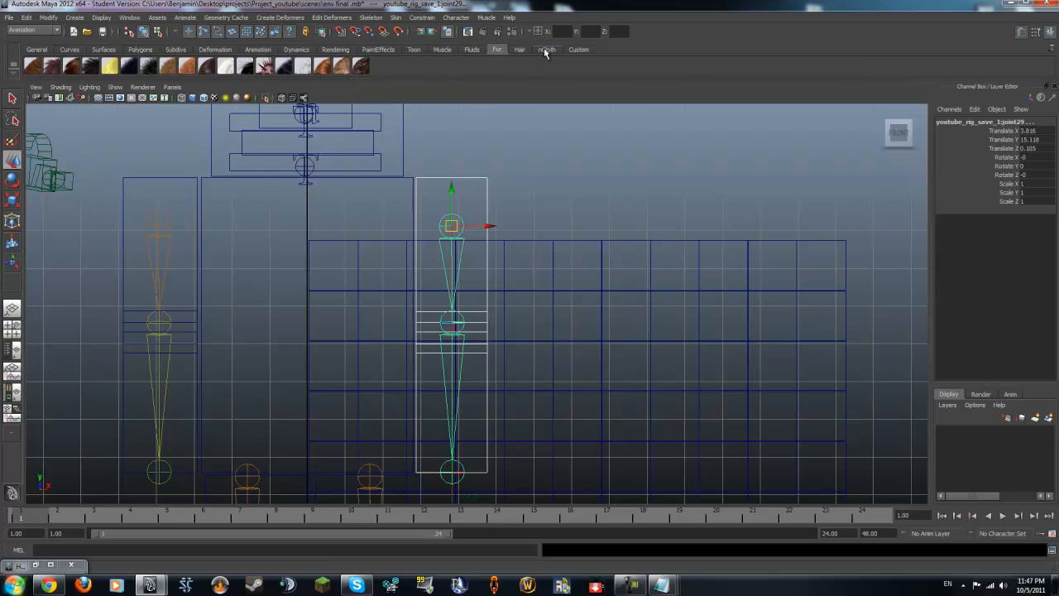
pyautogui.click(258, 50)
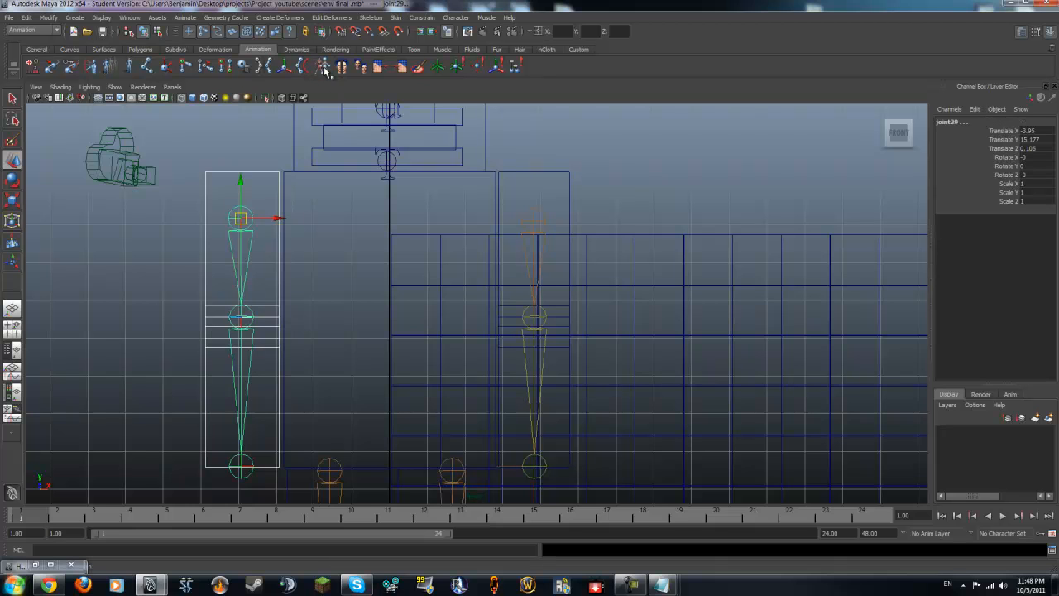
pyautogui.click(240, 319)
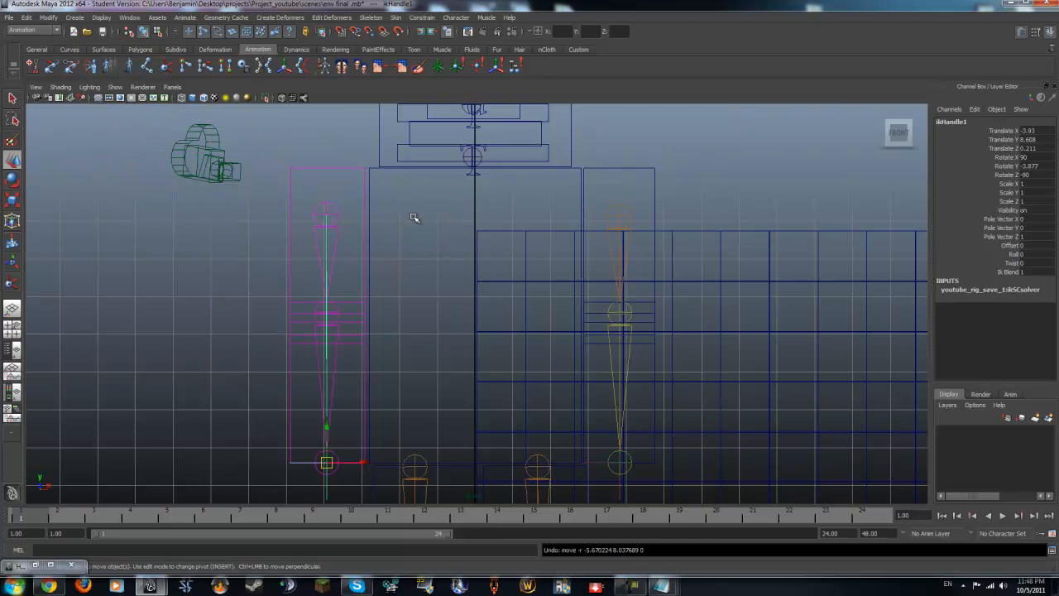
# Orbit around the house and character, turn on solid shading, and frame the feet
pyautogui.moveTo(413, 217); pyautogui.dragTo(488, 213)
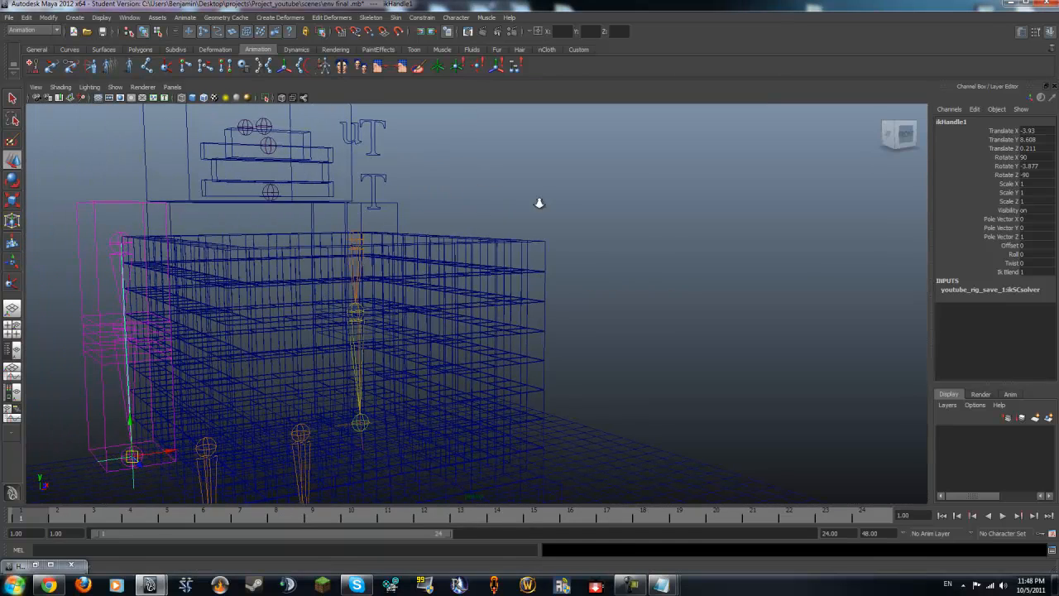
pyautogui.moveTo(132, 455); pyautogui.dragTo(166, 347)
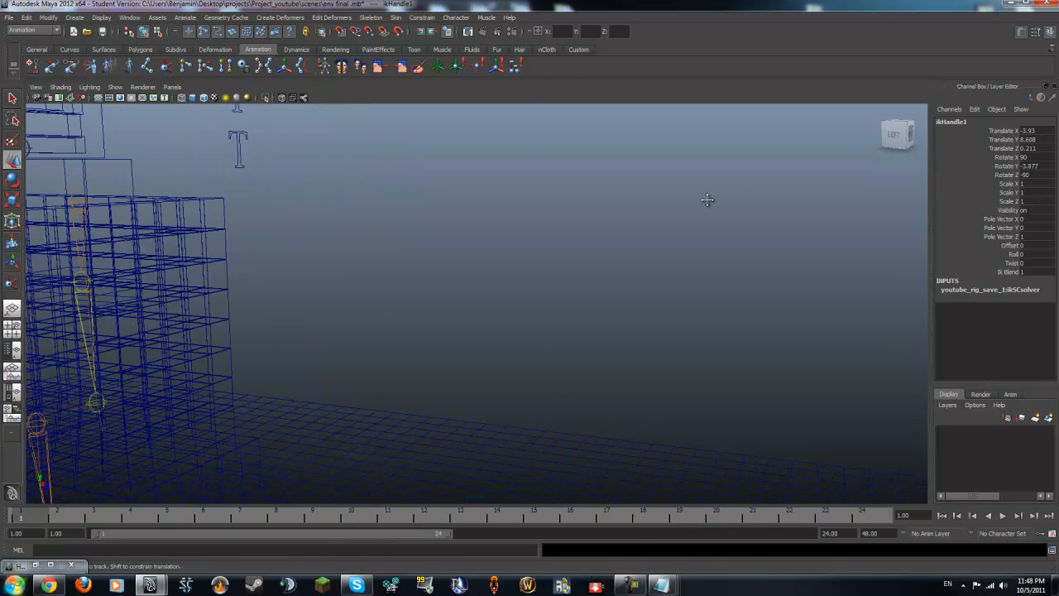
pyautogui.press('6')
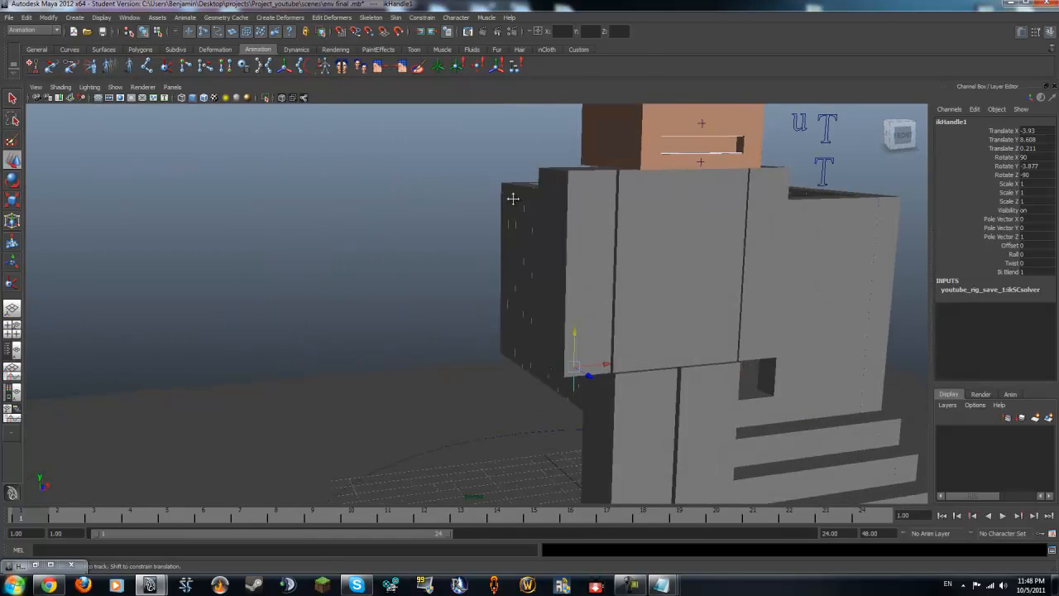
pyautogui.moveTo(513, 199); pyautogui.dragTo(467, 230)
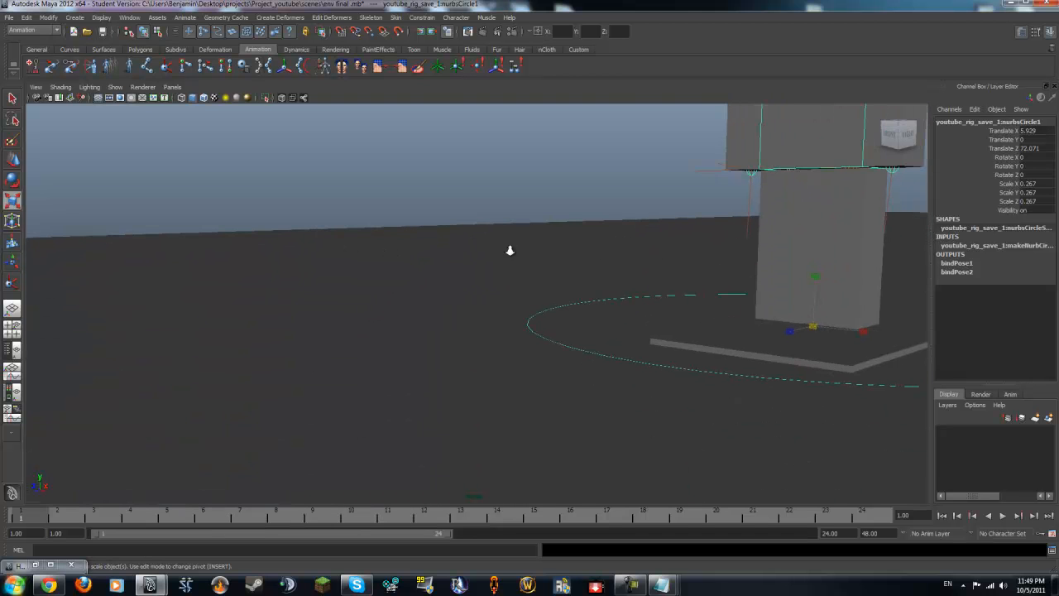
# Scale nurbsCircle1 to 0.11 and slide the character to about Z 48 toward the house
pyautogui.moveTo(510, 251); pyautogui.dragTo(315, 247)
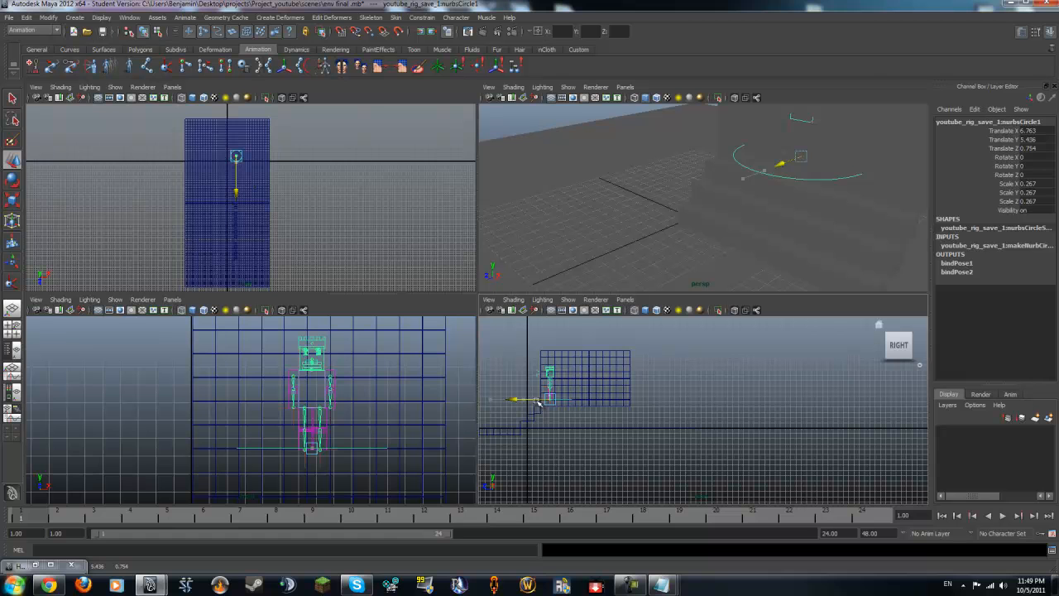
pyautogui.moveTo(538, 402); pyautogui.dragTo(511, 398)
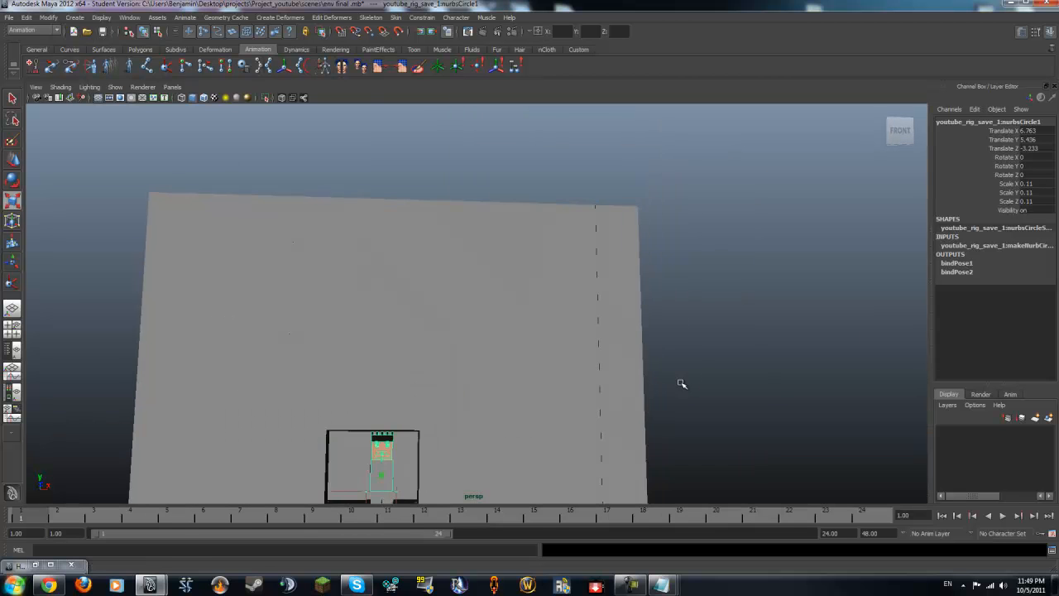
pyautogui.moveTo(683, 383); pyautogui.dragTo(496, 290)
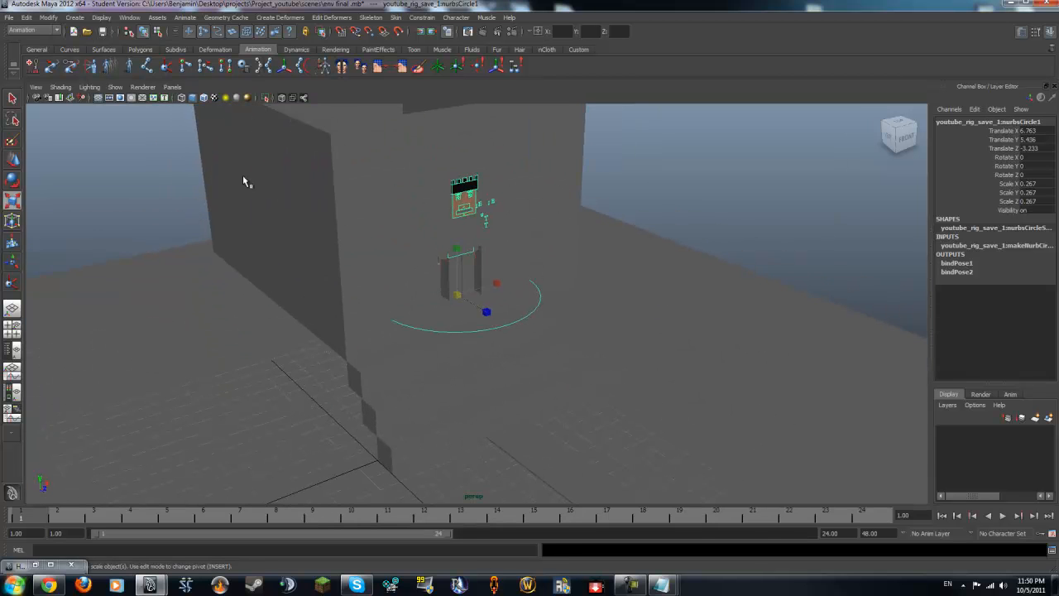
pyautogui.click(37, 18)
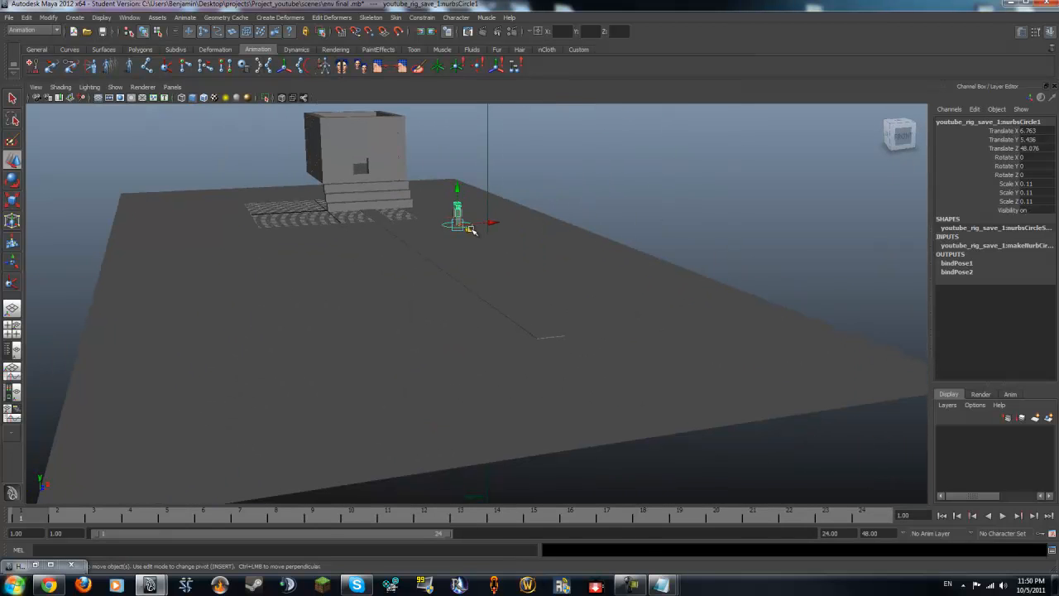
# Move nurbsCircle1 along the road to about Z 71.6 with his feet on the cobblestones
pyautogui.moveTo(459, 219); pyautogui.dragTo(526, 298)
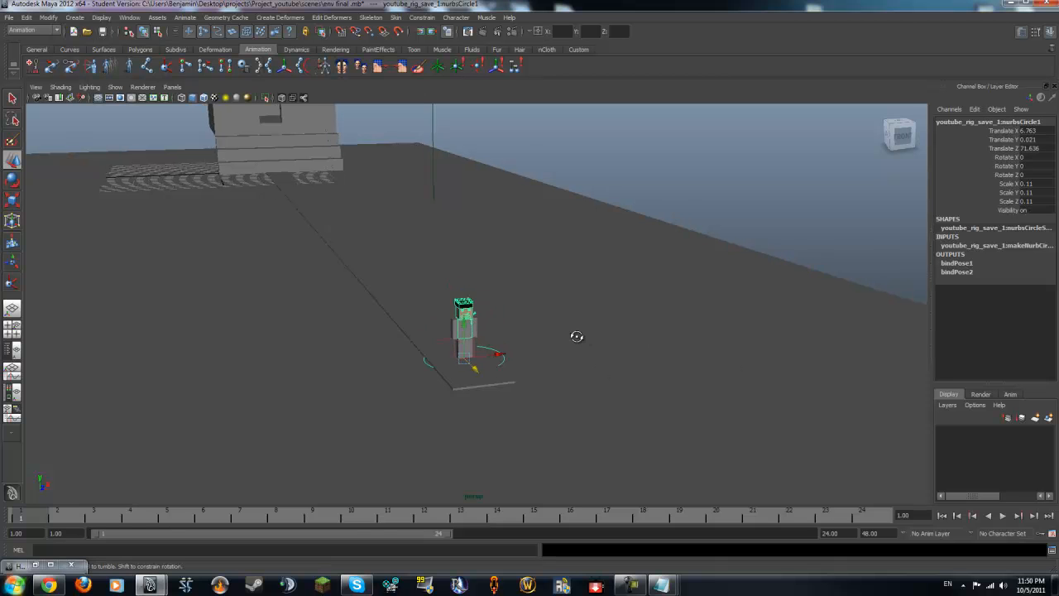
pyautogui.moveTo(577, 336); pyautogui.dragTo(454, 290)
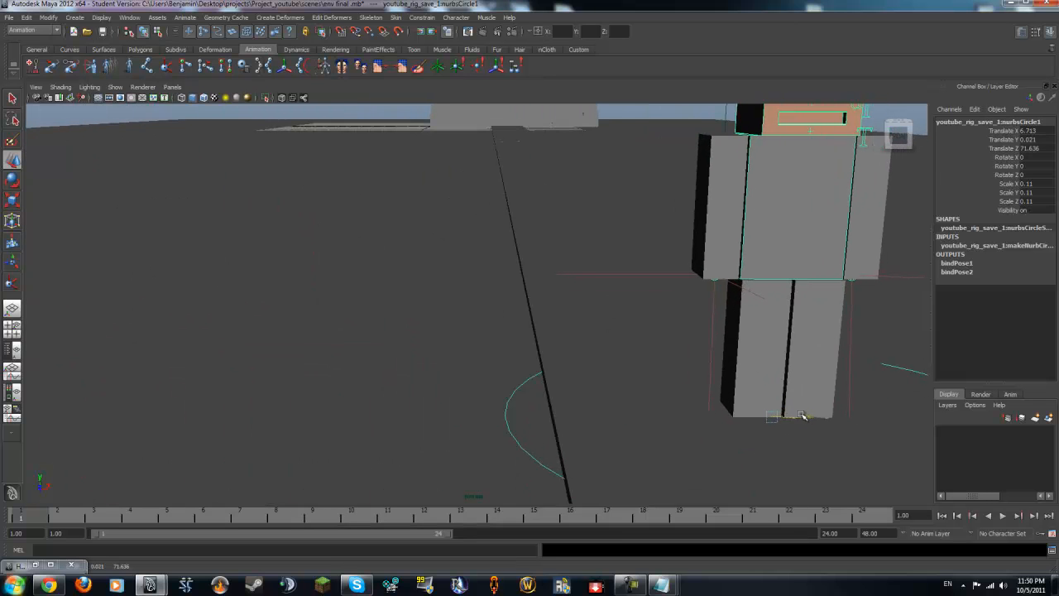
pyautogui.moveTo(803, 418); pyautogui.dragTo(765, 385)
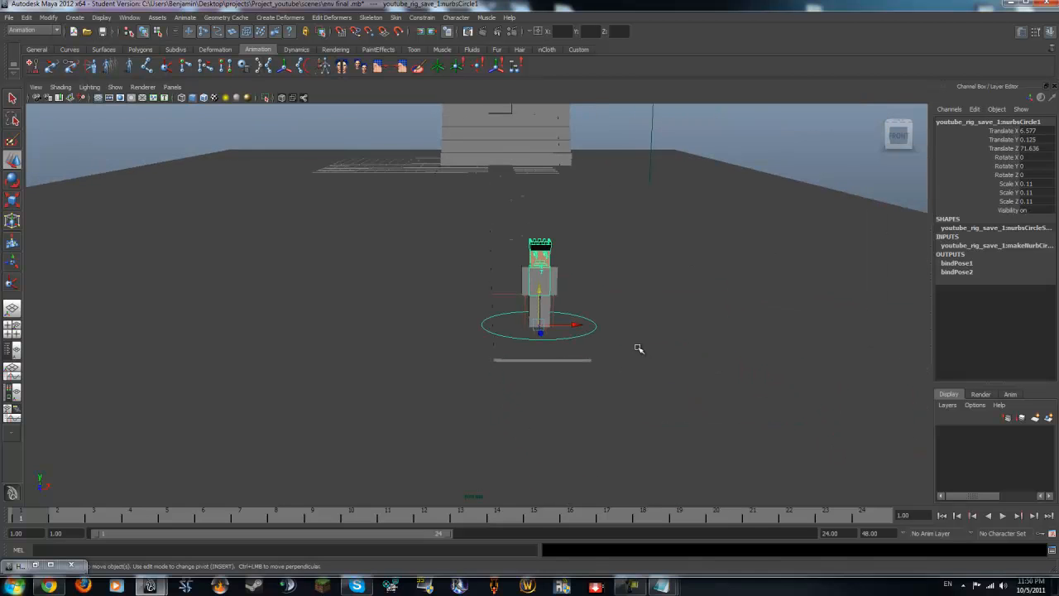
pyautogui.click(171, 87)
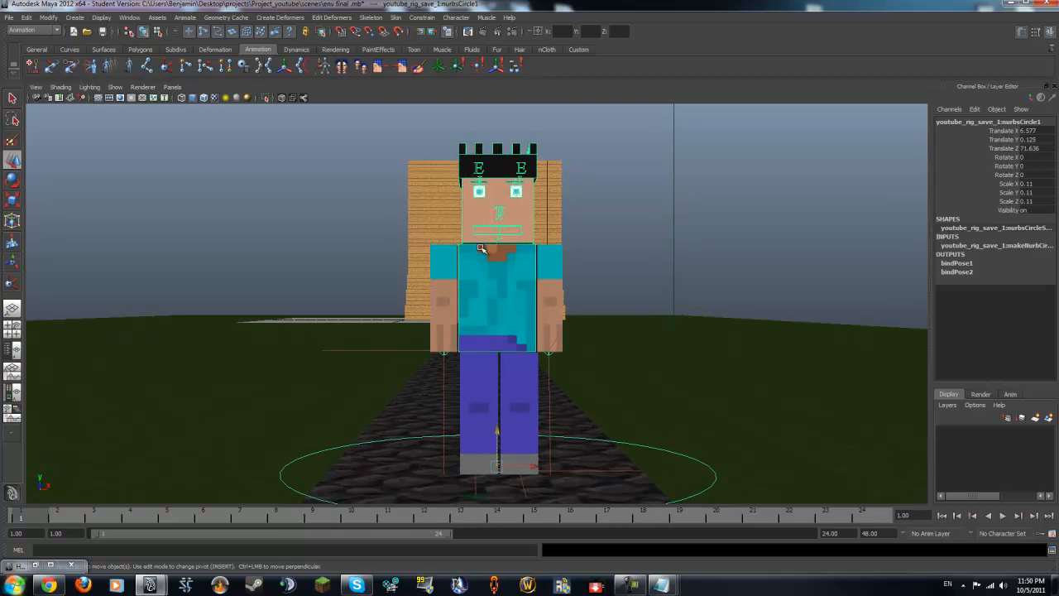
# Show the four-pane layout and rotate nurbsCircle1 around Y to face the camera
pyautogui.press('space')
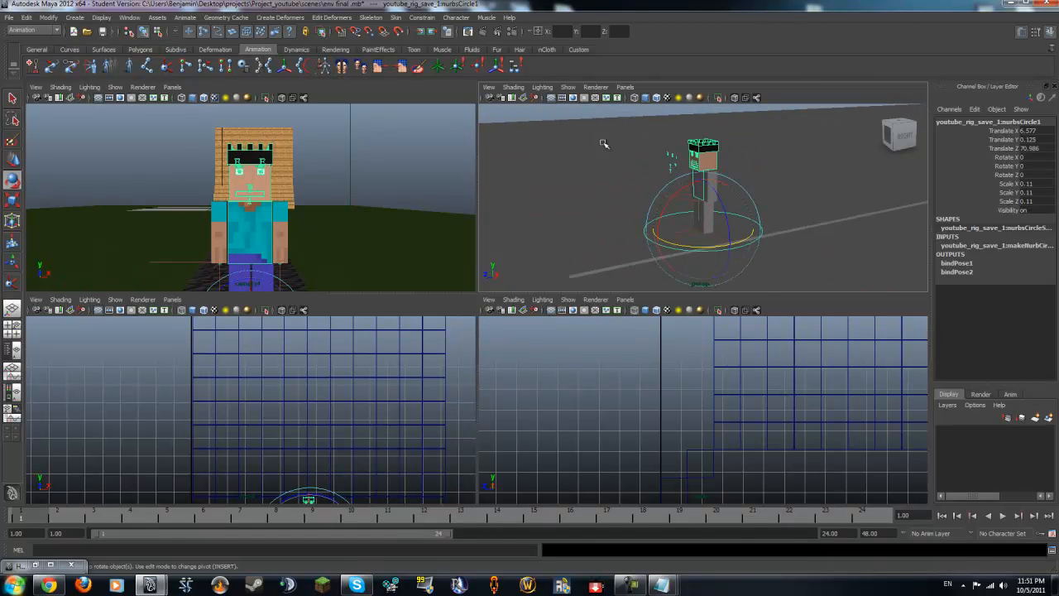
pyautogui.moveTo(271, 153)
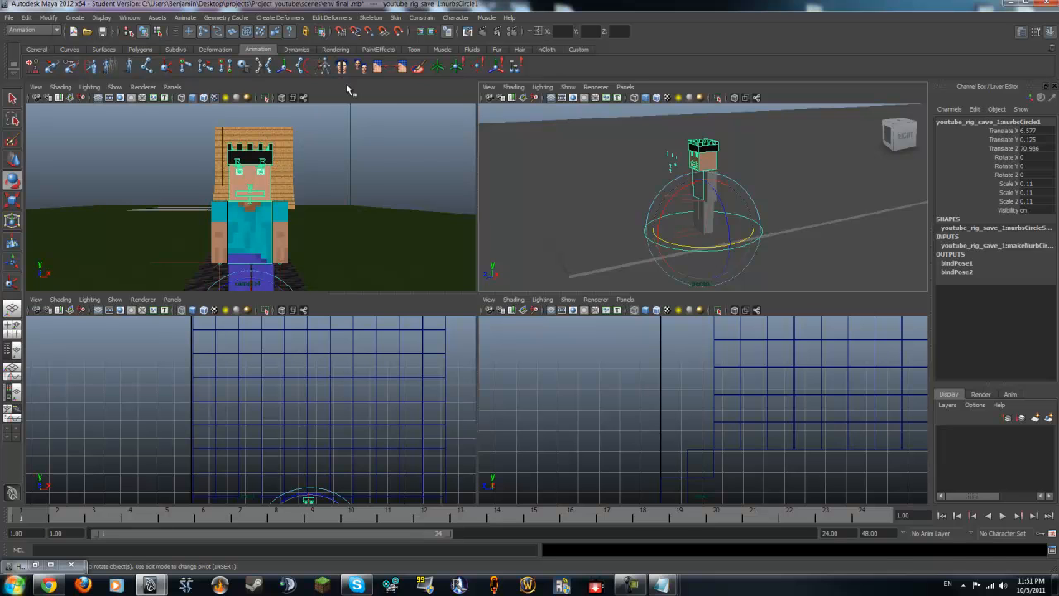
pyautogui.moveTo(648, 210)
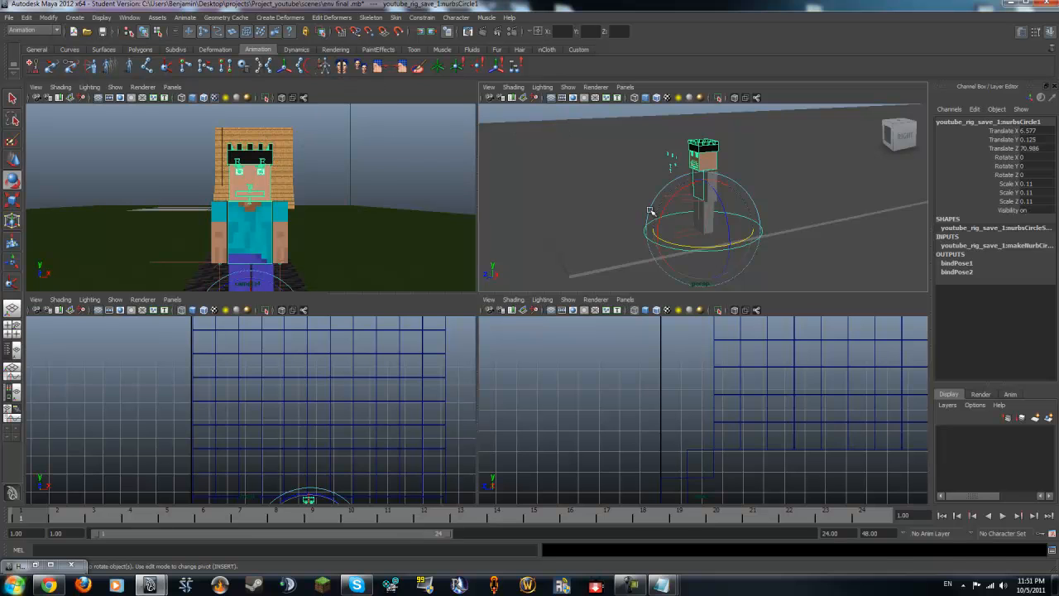
pyautogui.moveTo(650, 211); pyautogui.dragTo(687, 220)
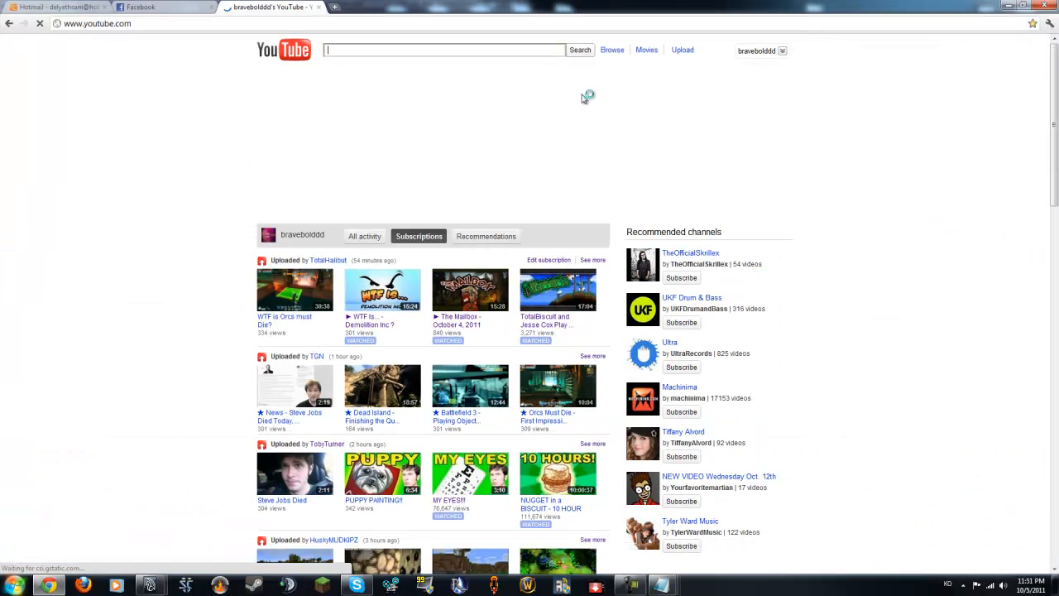
# Open the braveboldddd channel from the account menu and scroll down to Channel Comments
pyautogui.click(762, 51)
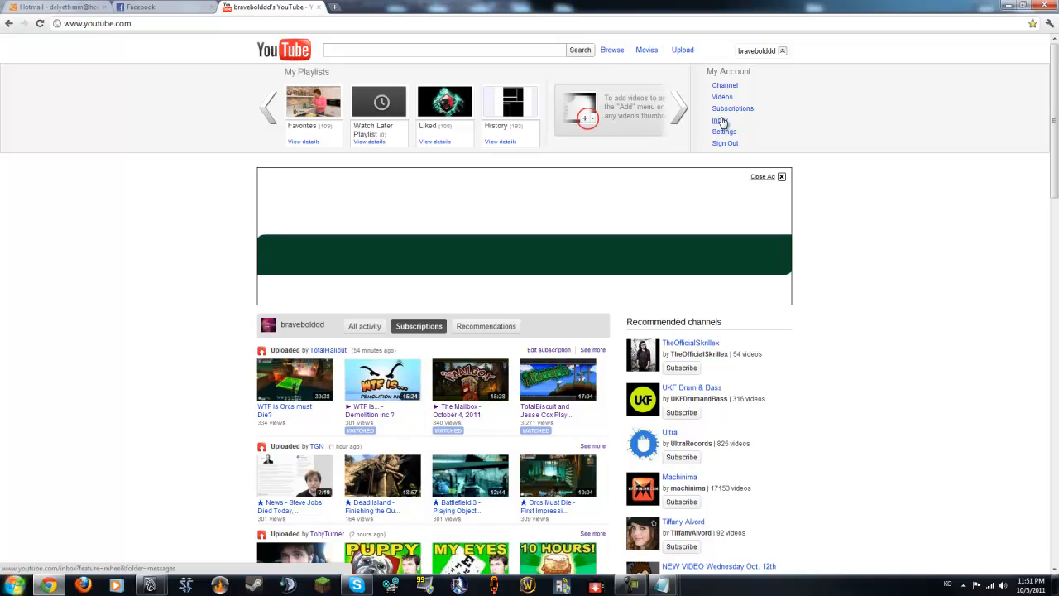
pyautogui.click(719, 119)
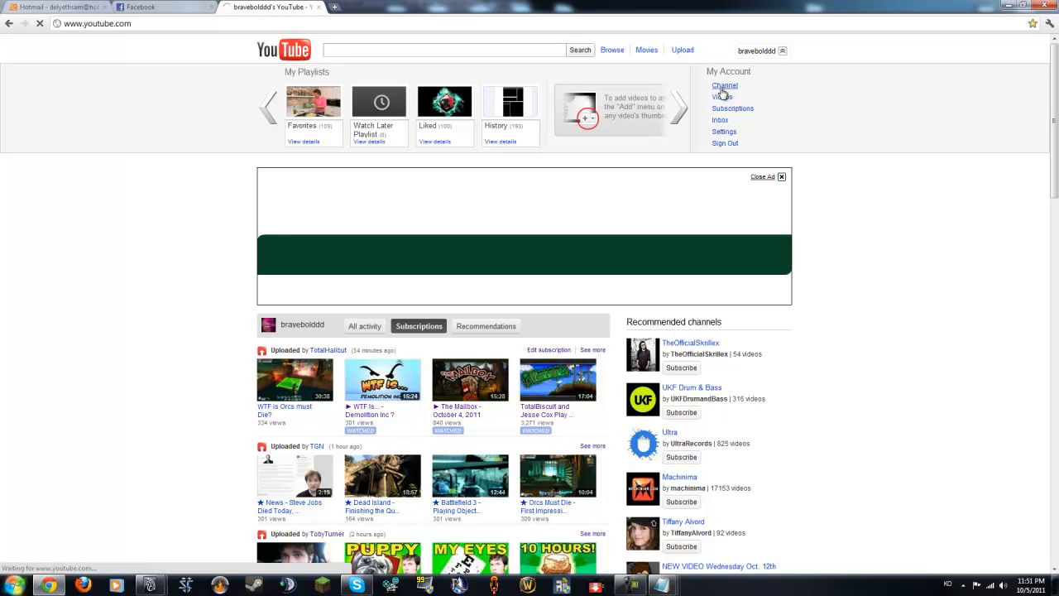
pyautogui.click(722, 85)
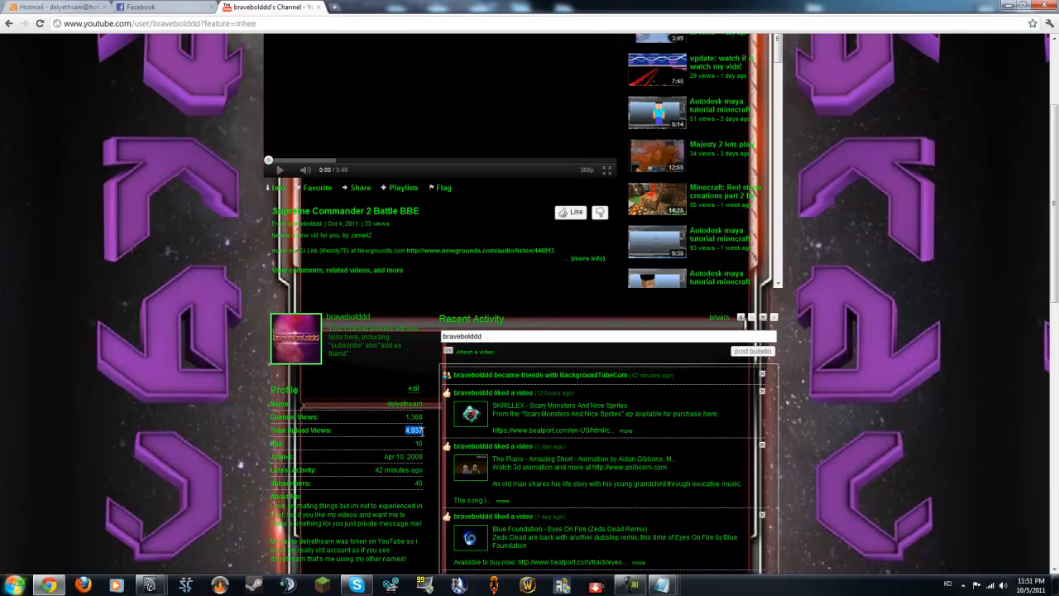
pyautogui.scroll(-3)
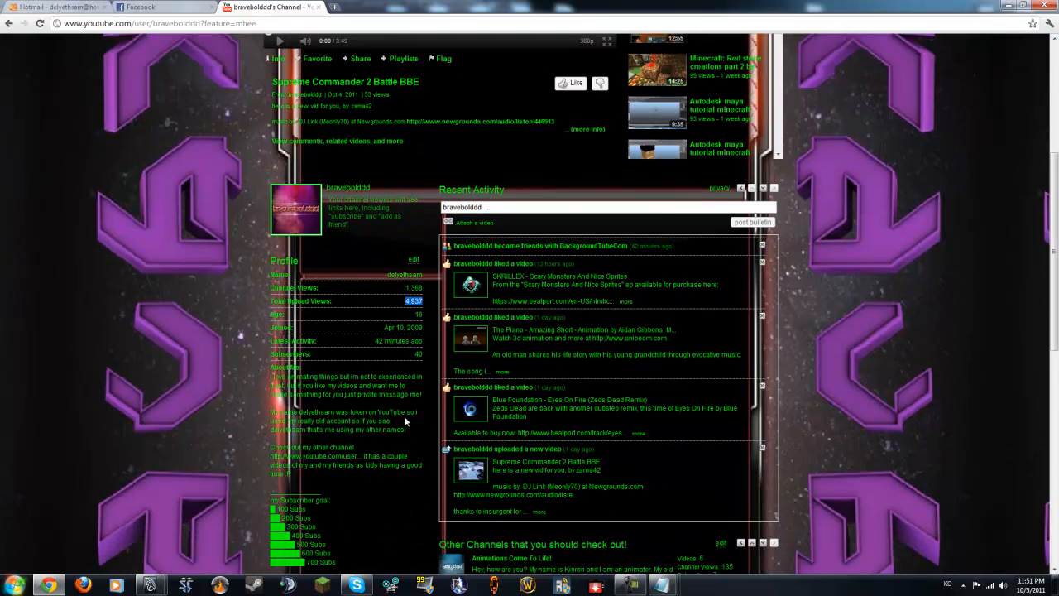
pyautogui.scroll(-3)
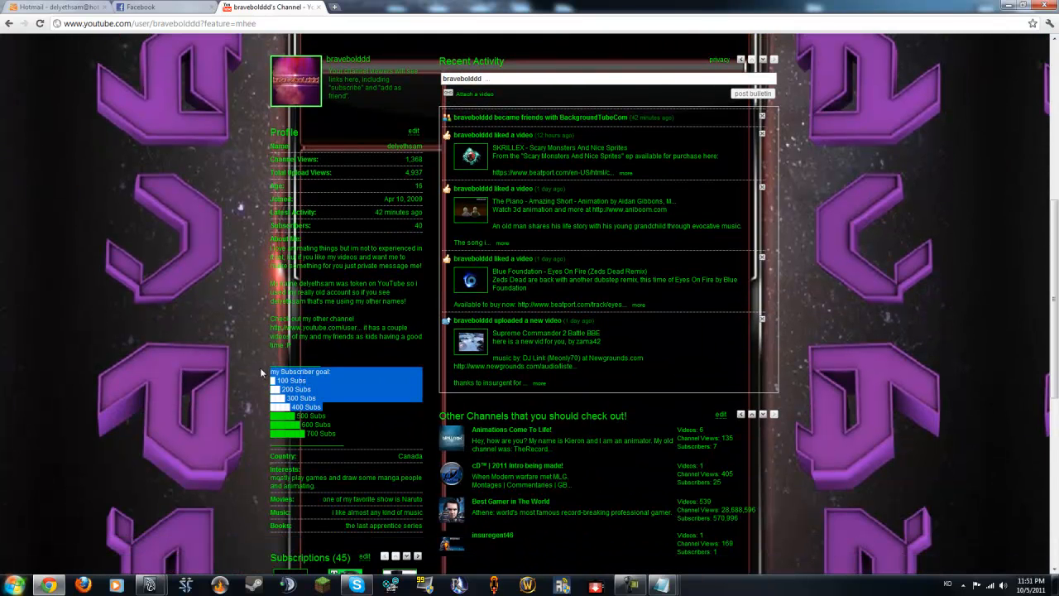
pyautogui.scroll(-3)
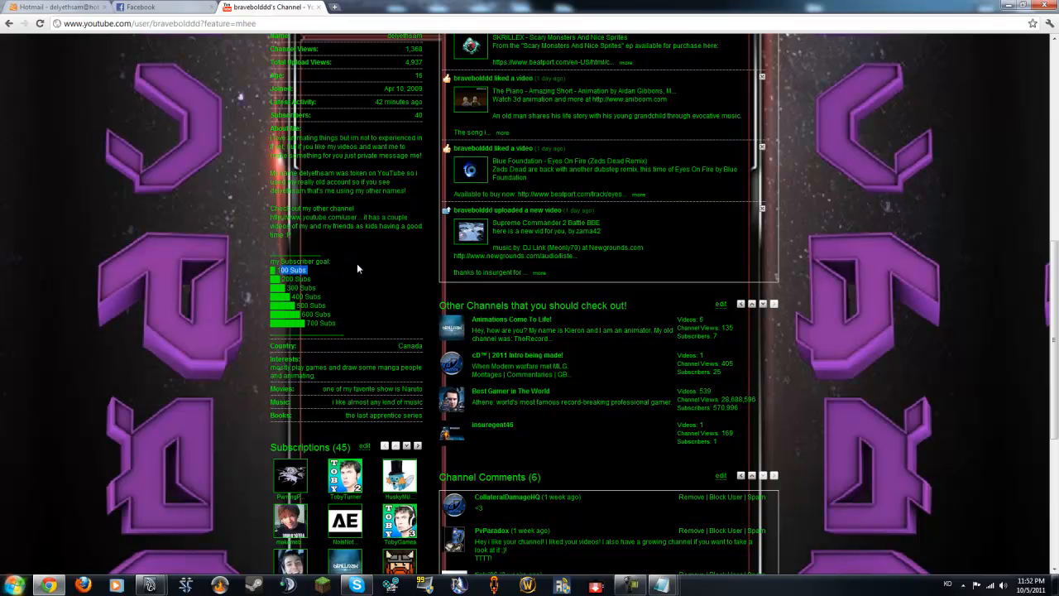
pyautogui.scroll(-3)
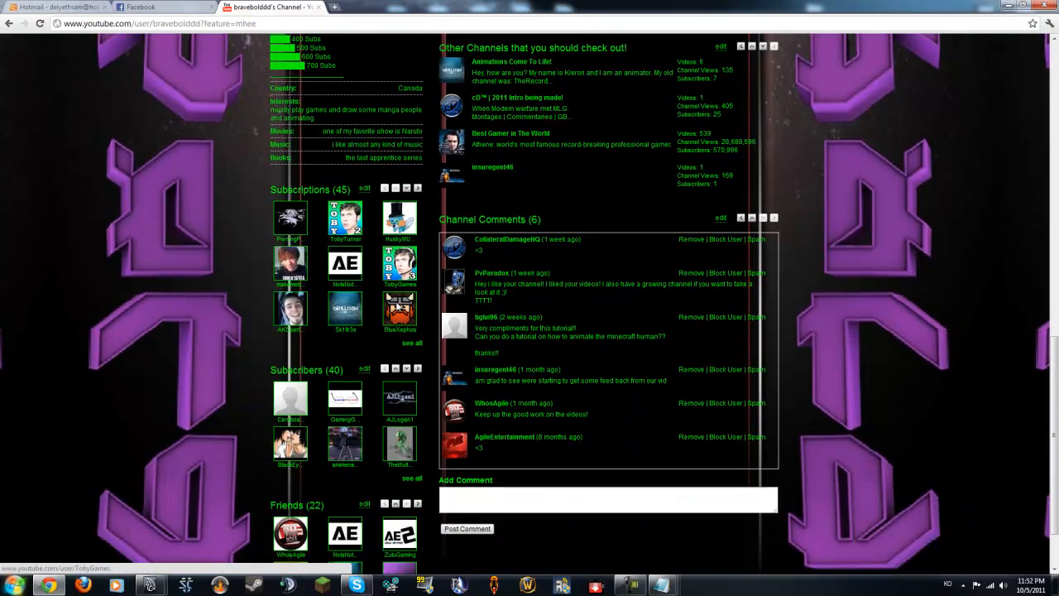